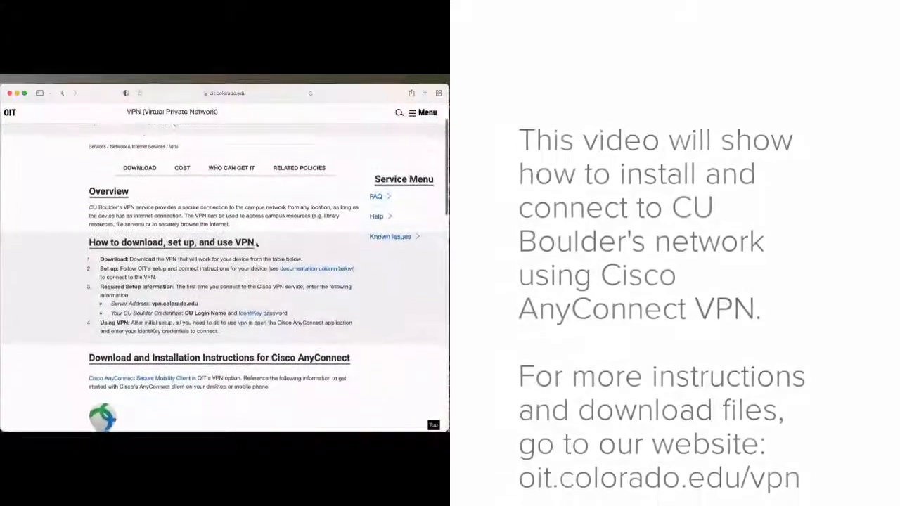
- From the OIT VPN download table, open the 'Windows - Setup and Connect with AnyConnect' guide
scroll(down, 3)
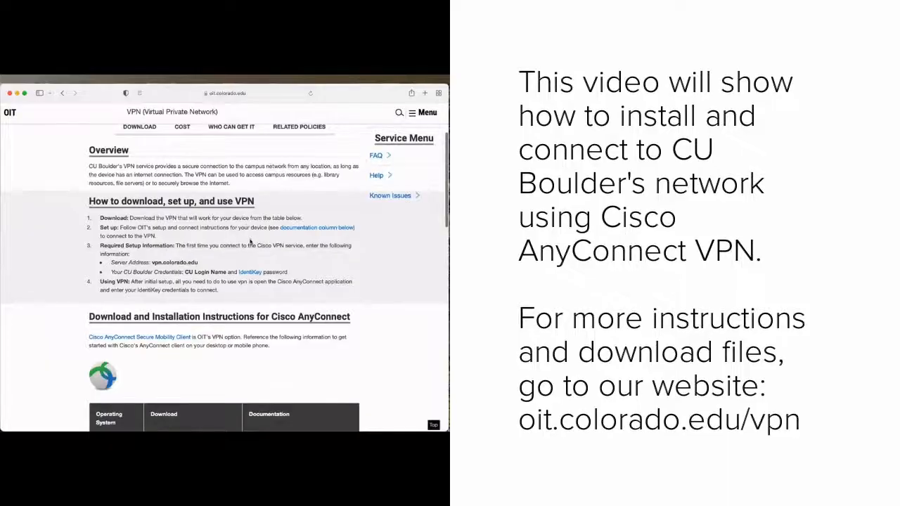
scroll(down, 3)
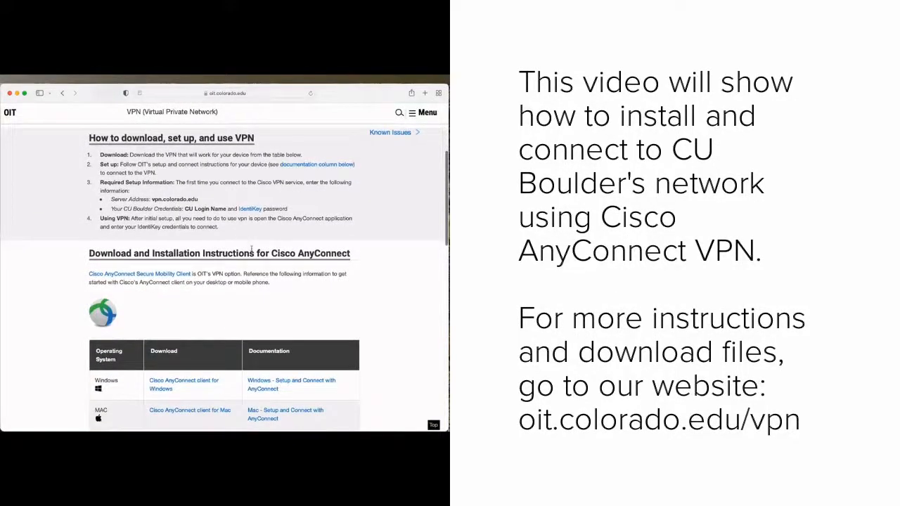
scroll(down, 3)
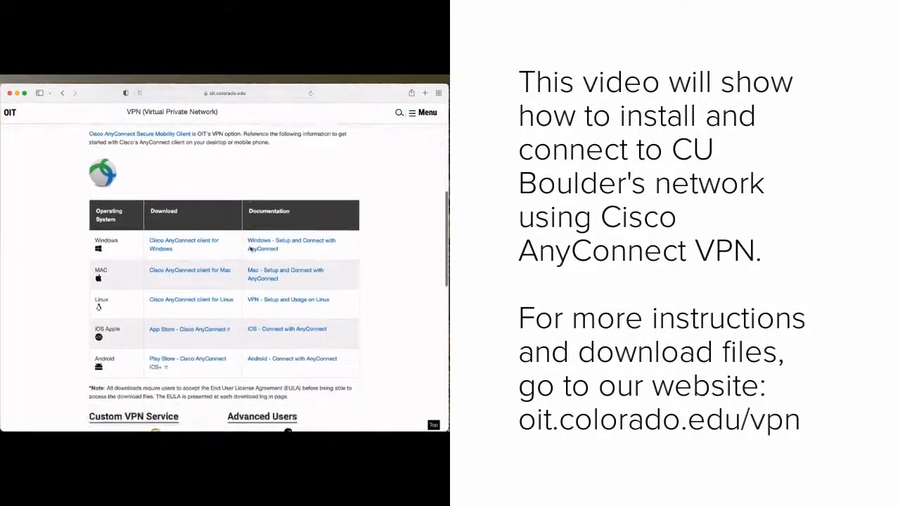
scroll(down, 3)
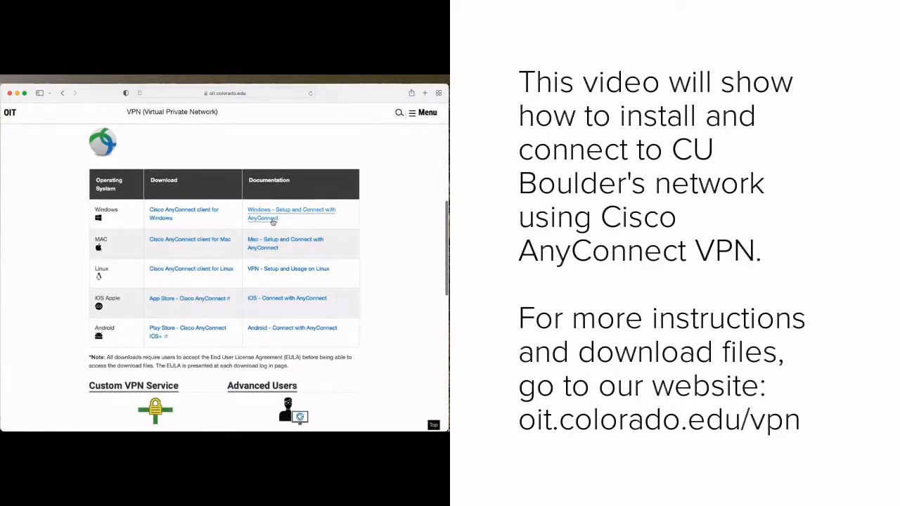
click(291, 213)
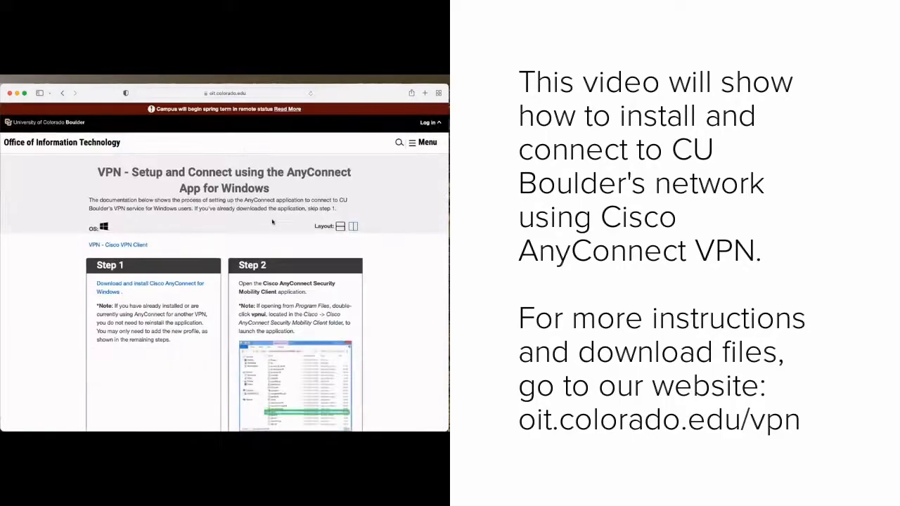
scroll(down, 3)
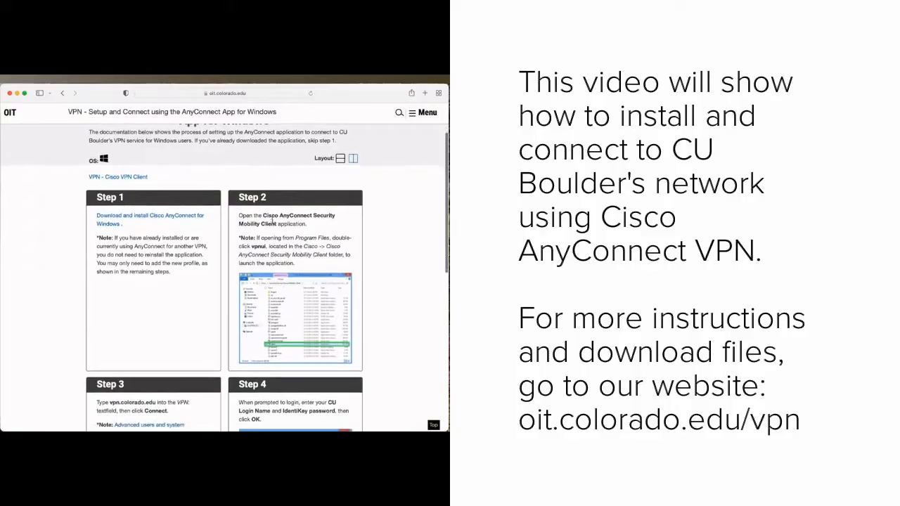
scroll(down, 3)
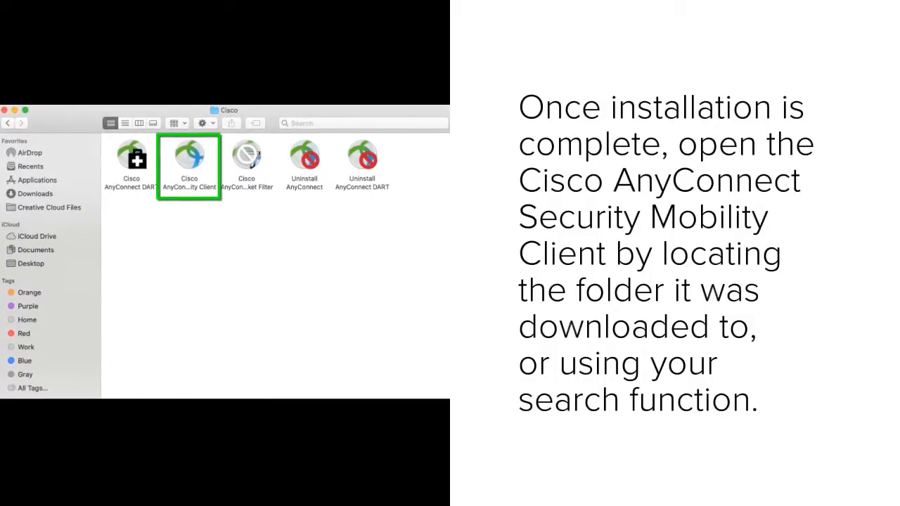
double_click(188, 154)
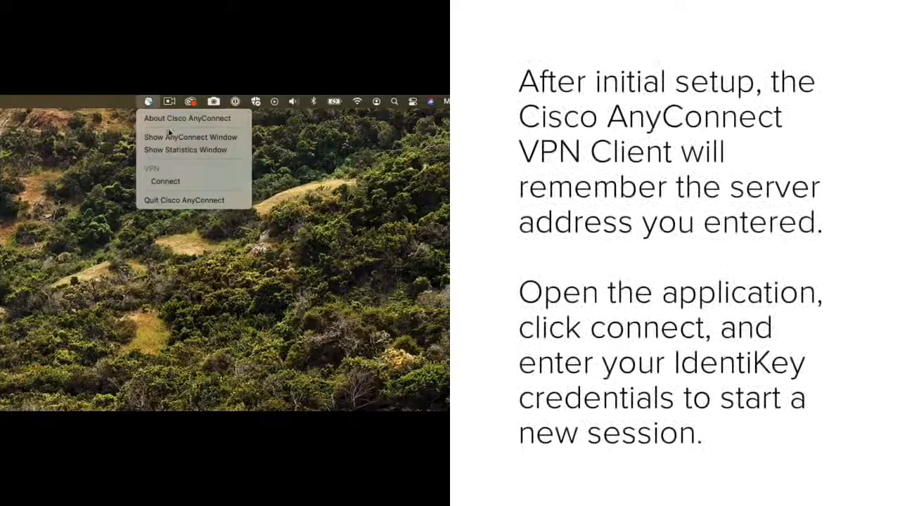
- Connect to UCB VPN from the AnyConnect window and submit the IdentiKey username and password
click(191, 138)
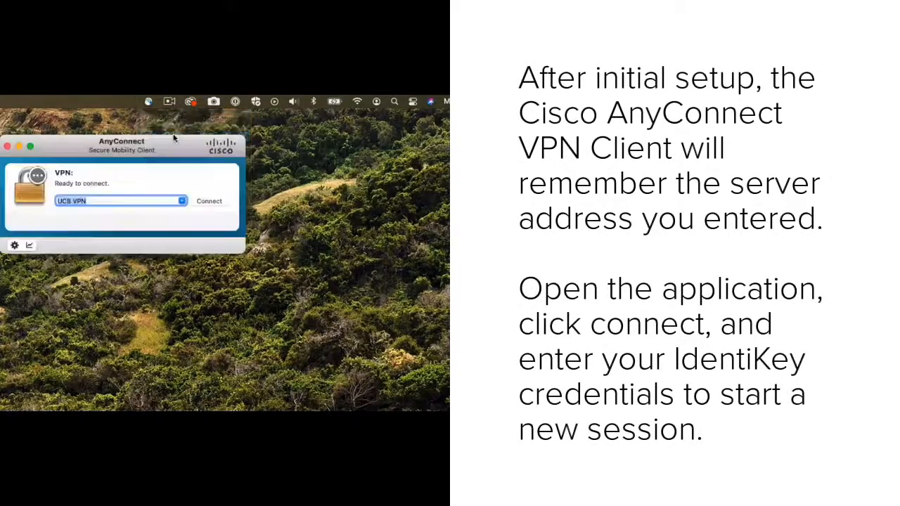
click(208, 201)
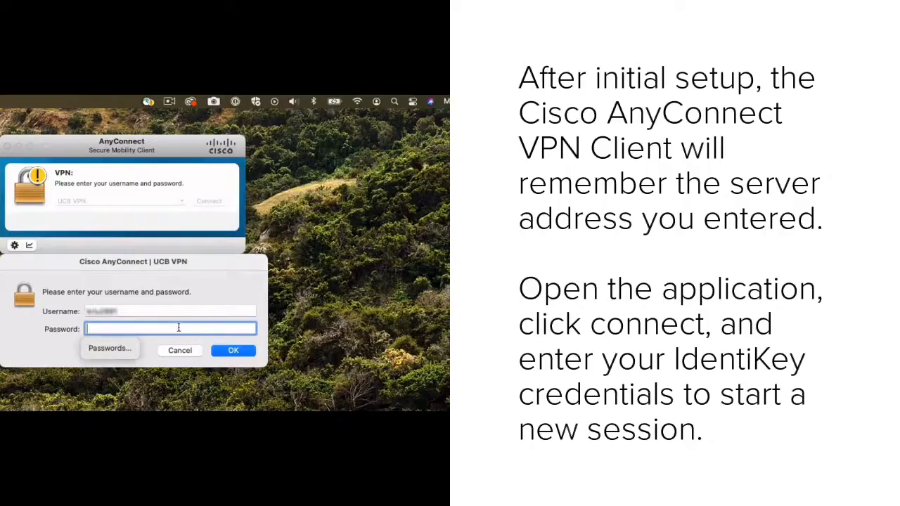
click(234, 350)
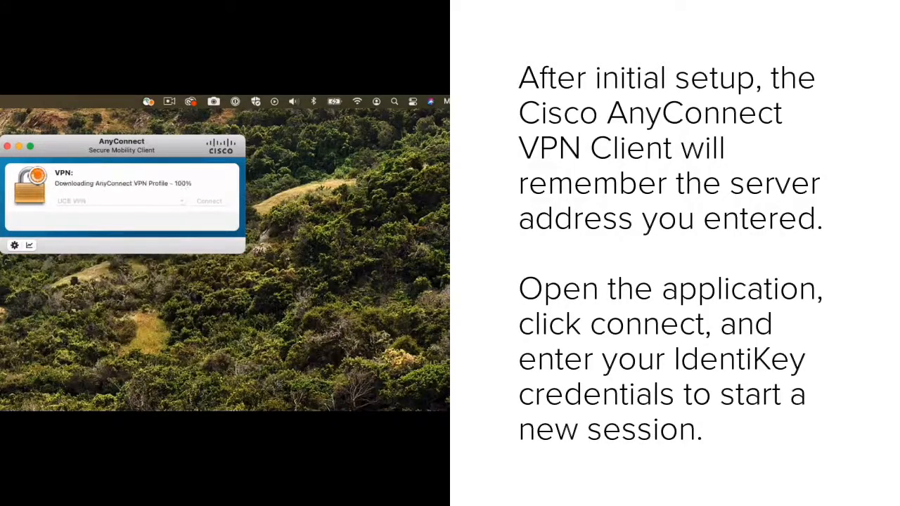